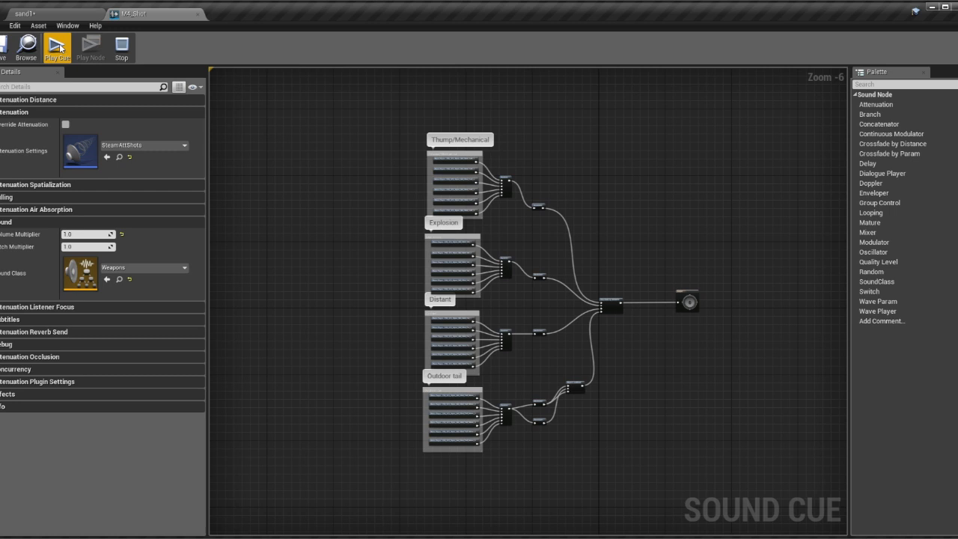
mouse_move(65, 56)
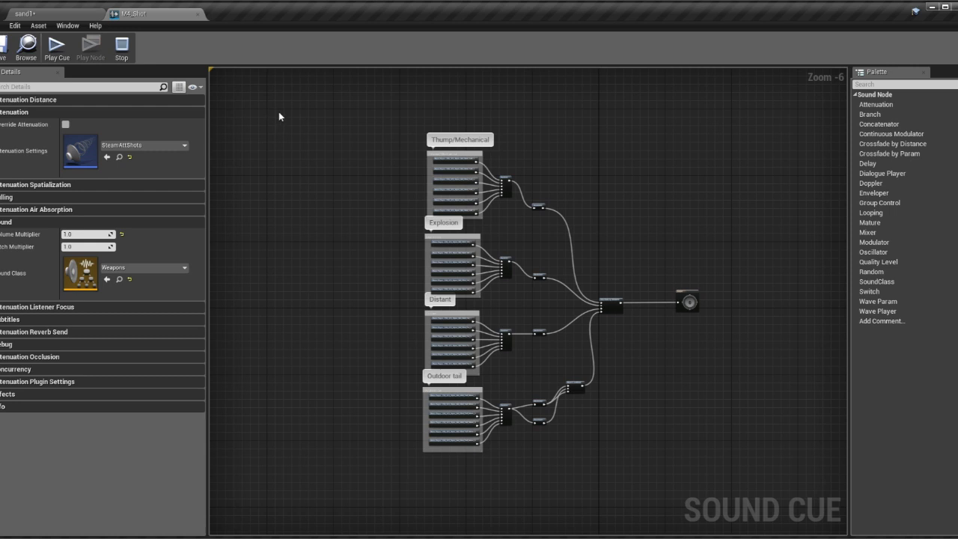
mouse_move(314, 153)
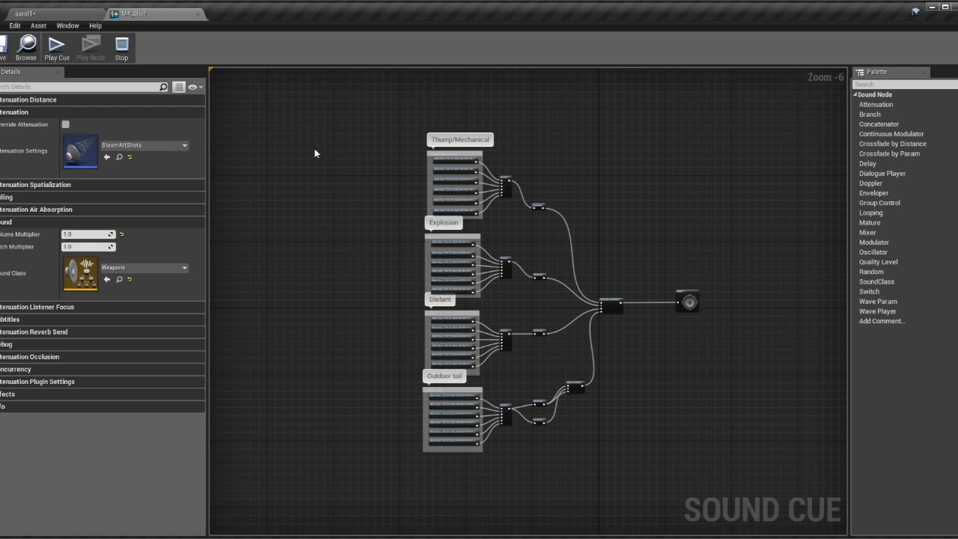
Inspect the Thump/Mechanical, Explosion and Distant layer sounds, then play the sand1 level
click(79, 45)
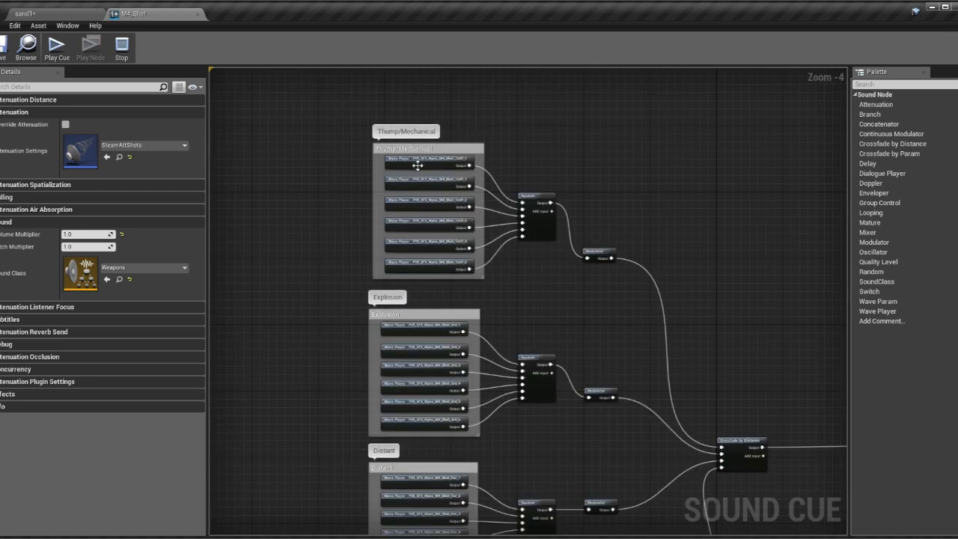
click(430, 200)
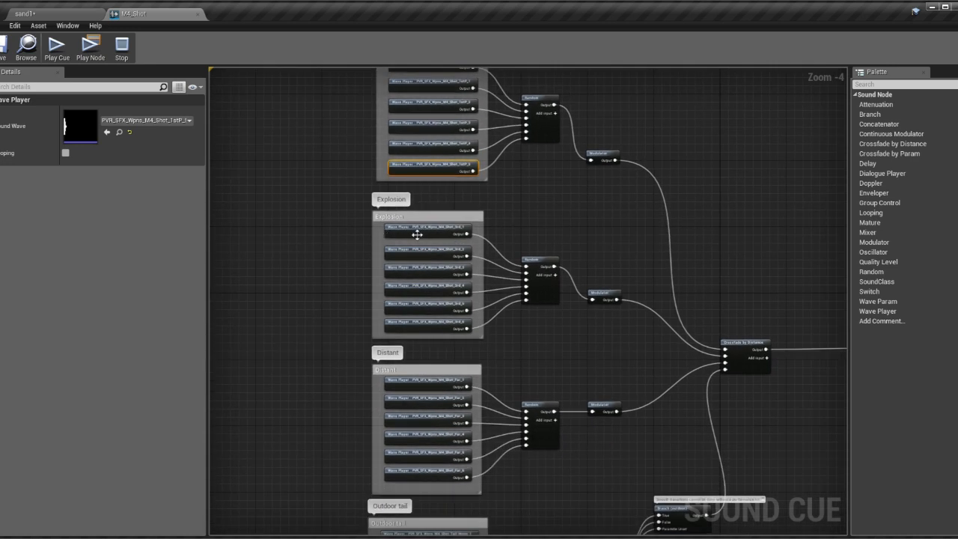
click(426, 269)
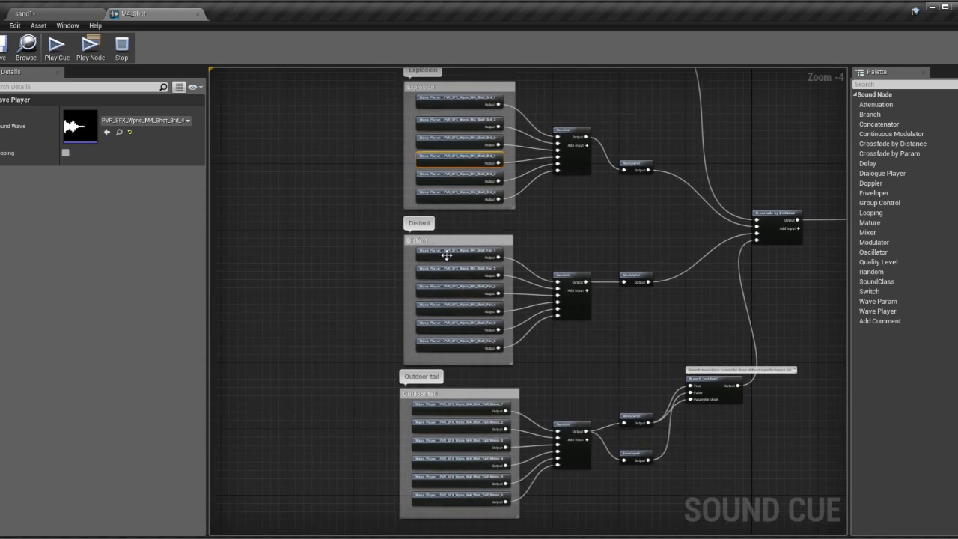
click(457, 273)
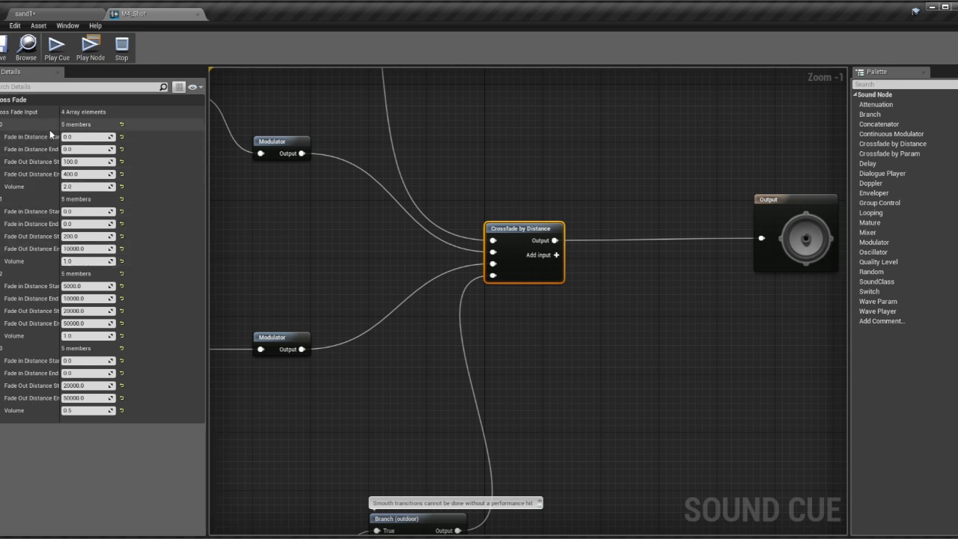
scroll(down, 3)
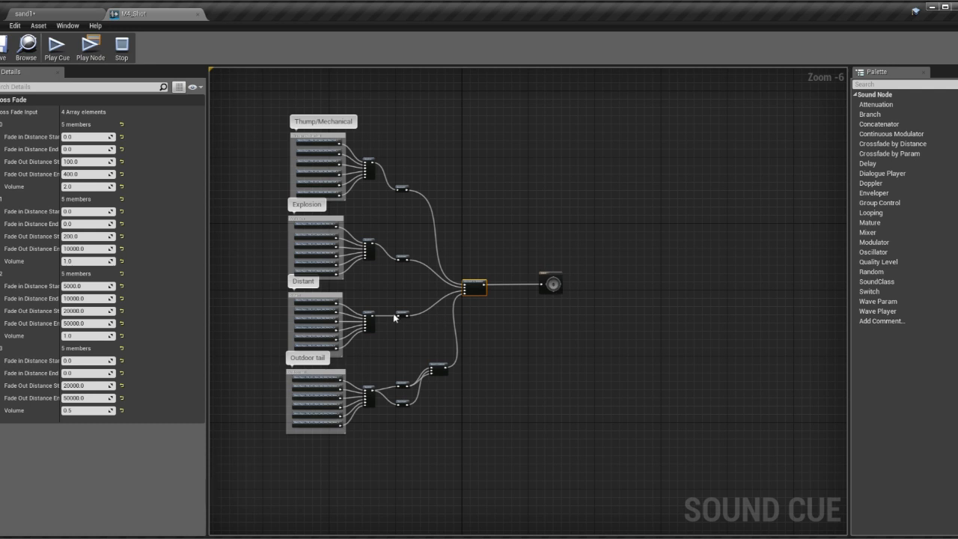
mouse_move(376, 298)
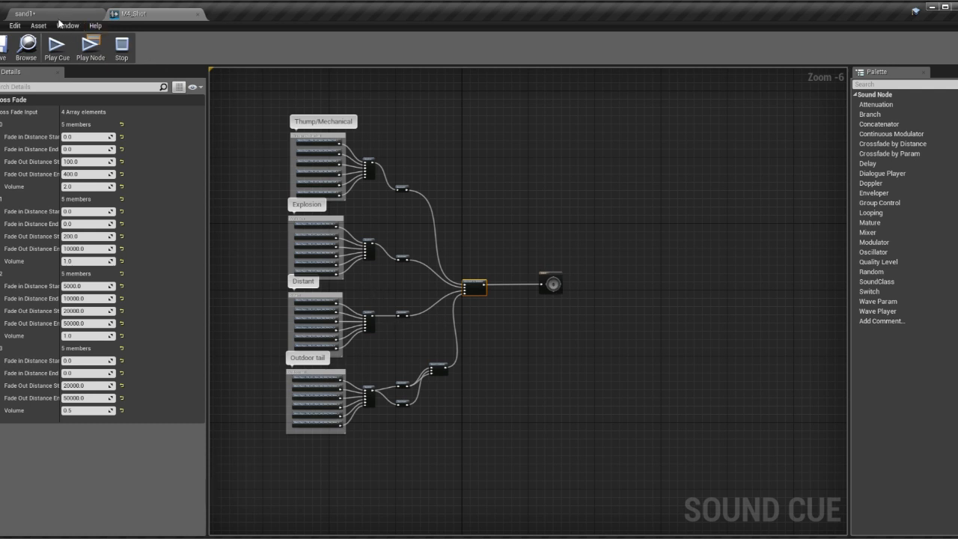
click(22, 14)
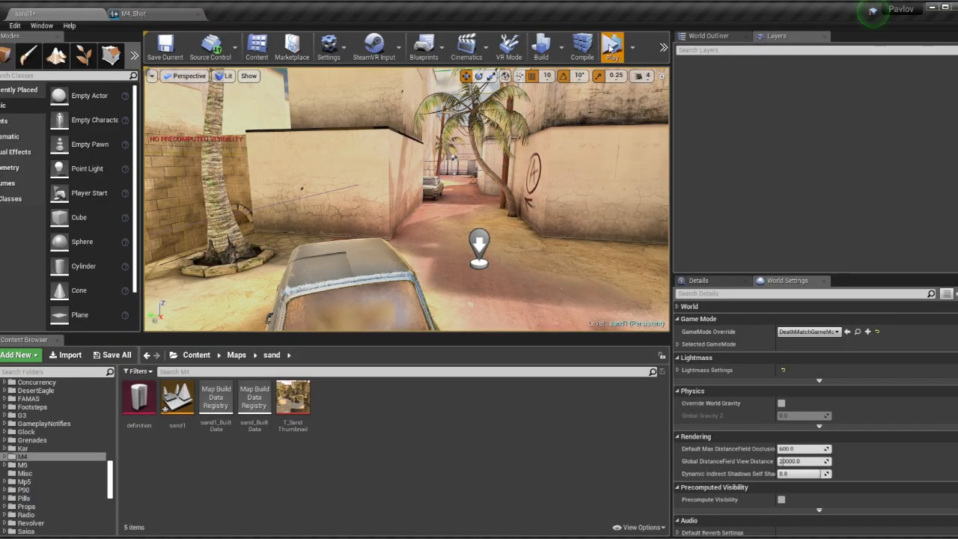
click(614, 46)
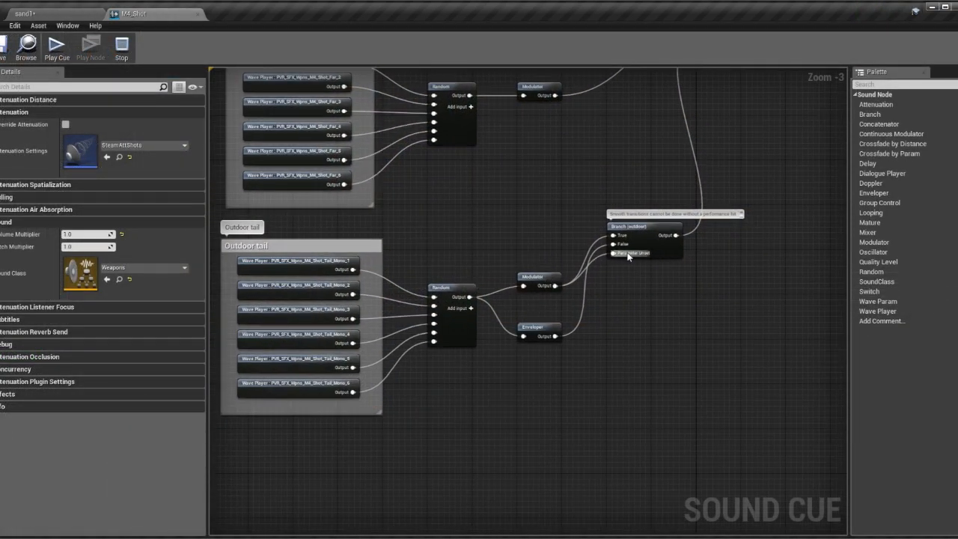
Inspect the outdoor Branch's unset parameter and name, and the outdoor tail Enveloper settings
click(632, 226)
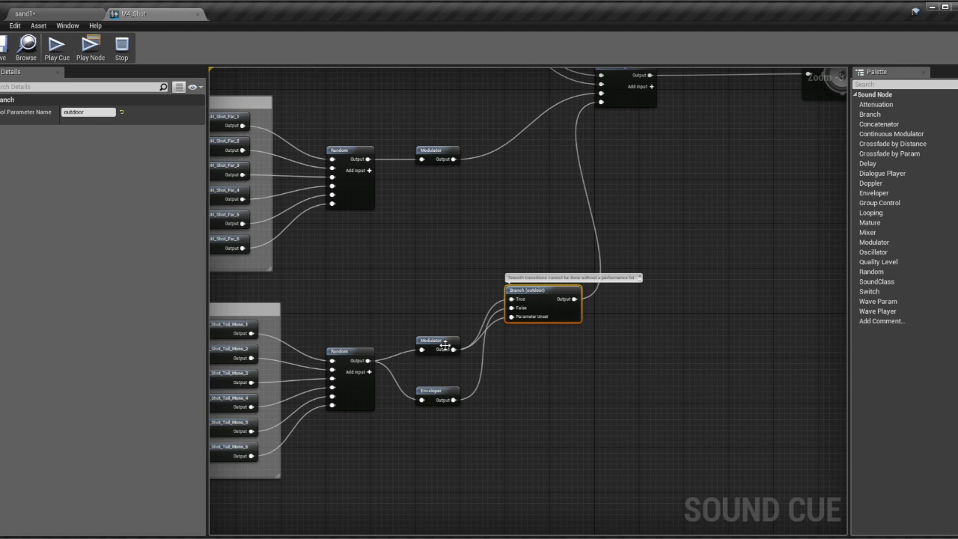
click(435, 340)
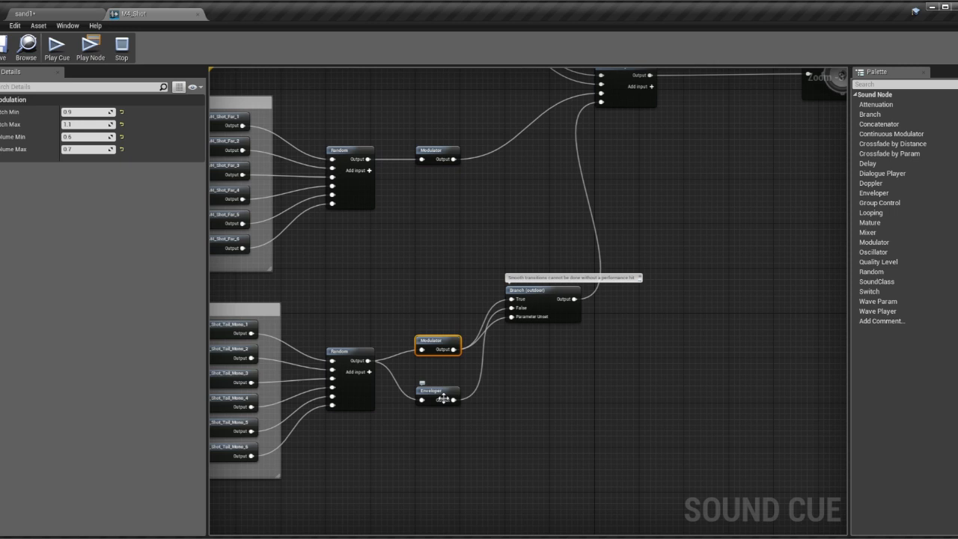
click(437, 389)
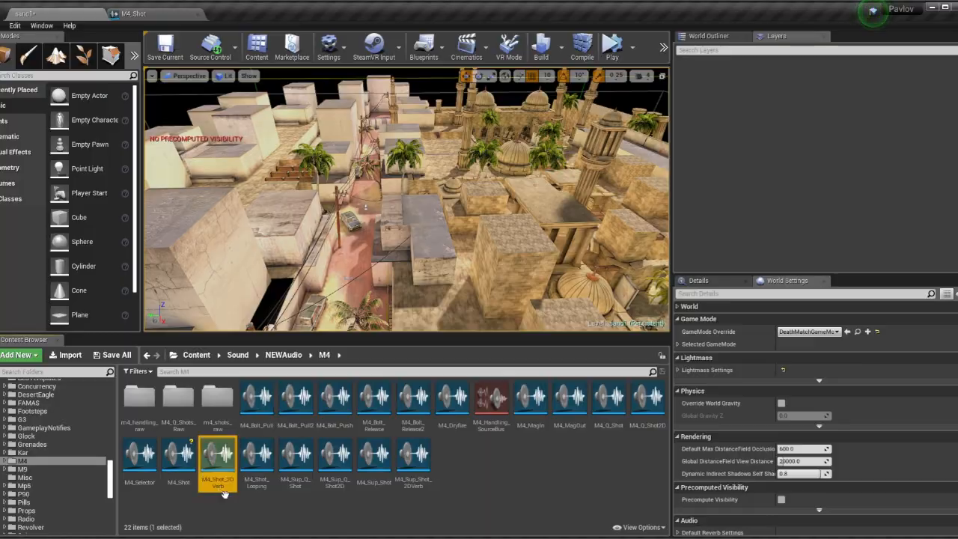
Open M4_Shot_2DVerb and inspect its tail and indoor reverb Wave Player sounds
double_click(217, 455)
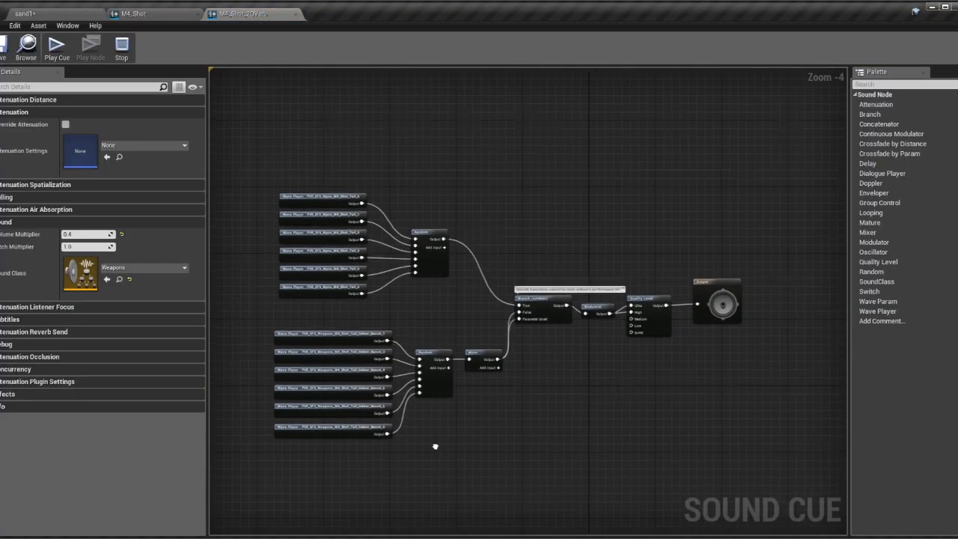
click(322, 196)
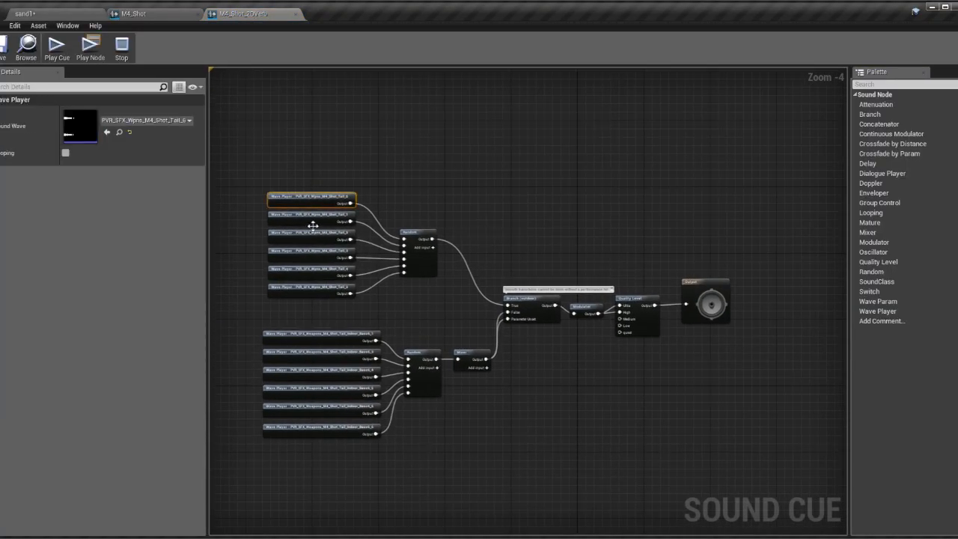
click(310, 351)
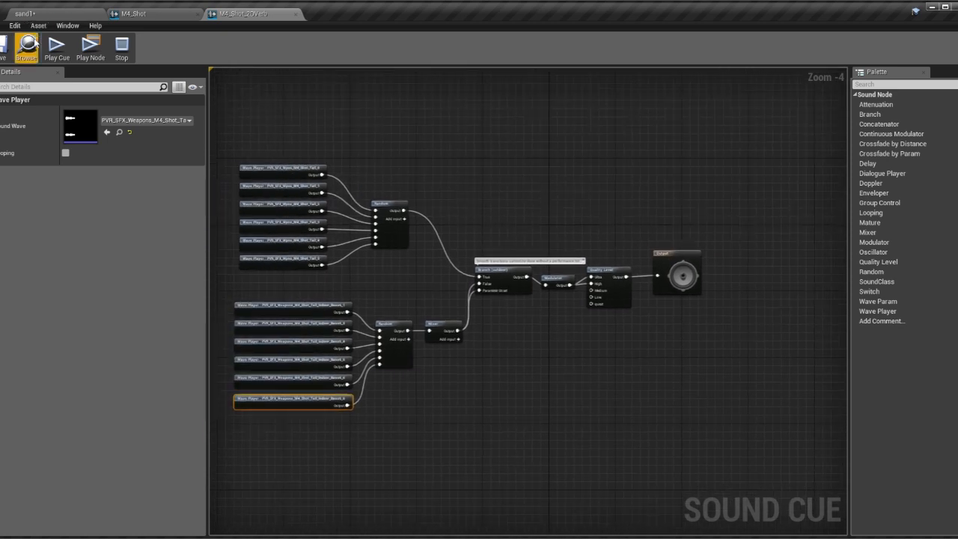
click(62, 49)
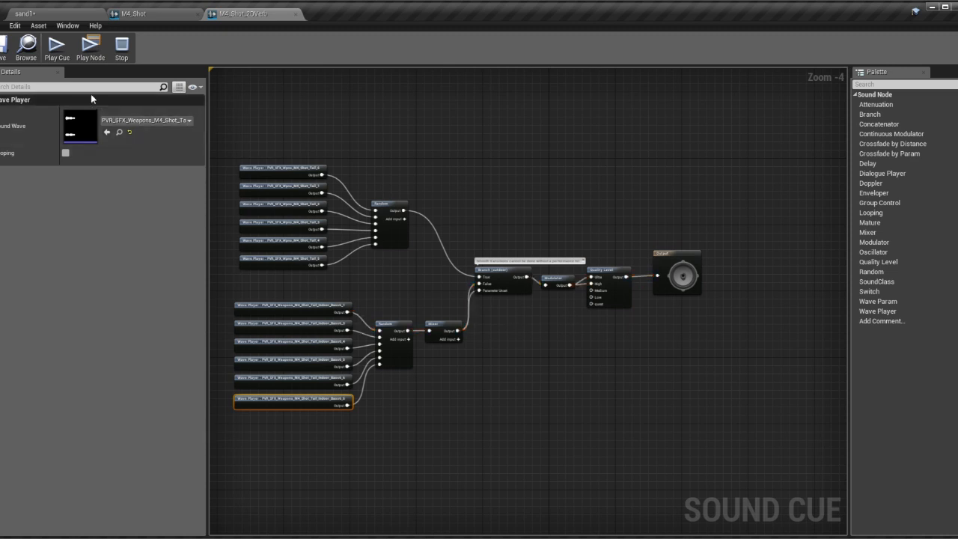
mouse_move(521, 302)
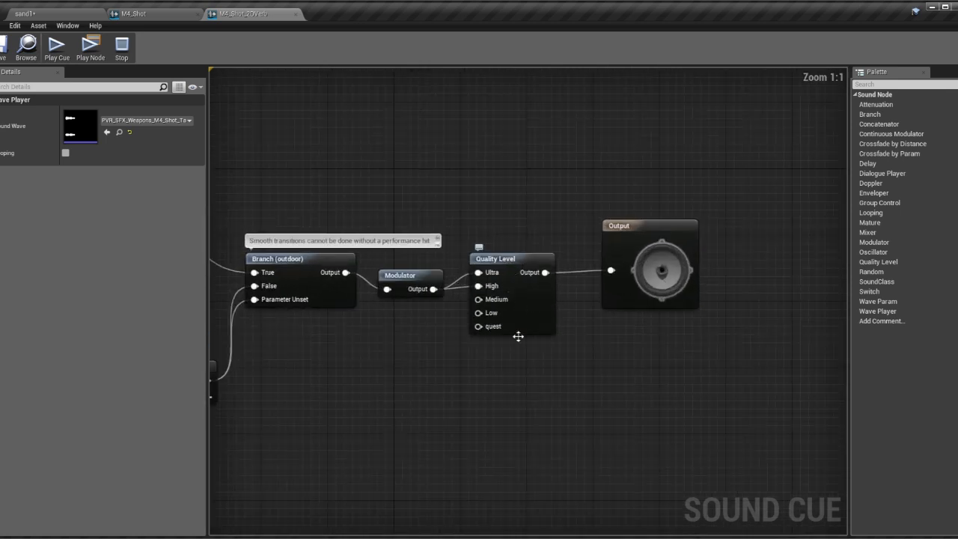
mouse_move(524, 299)
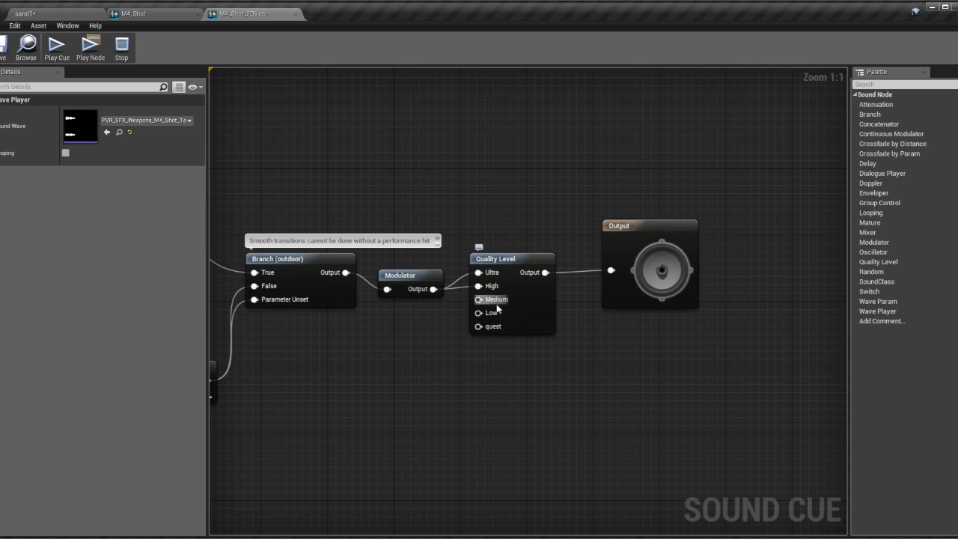
mouse_move(505, 307)
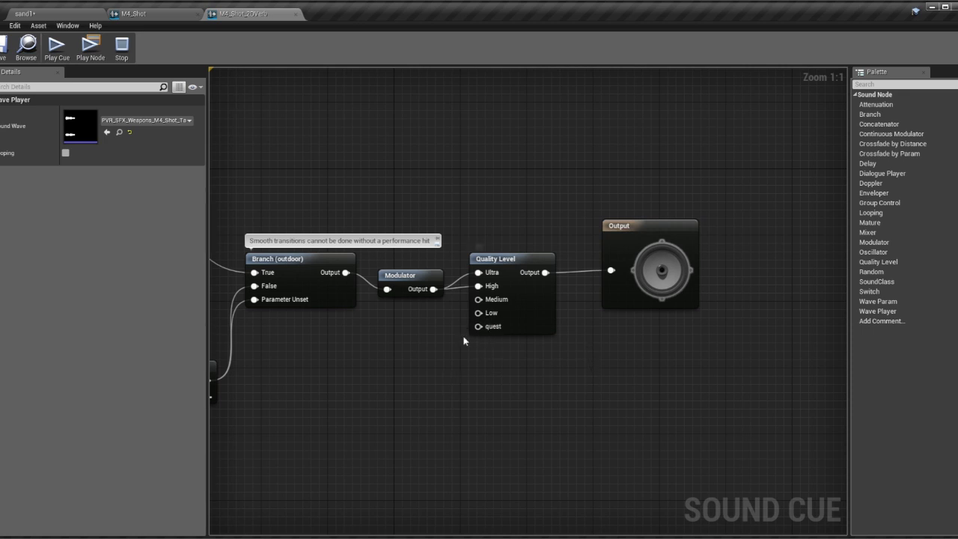
Zoom the graph out from the Quality Level node's inputs
scroll(down, 3)
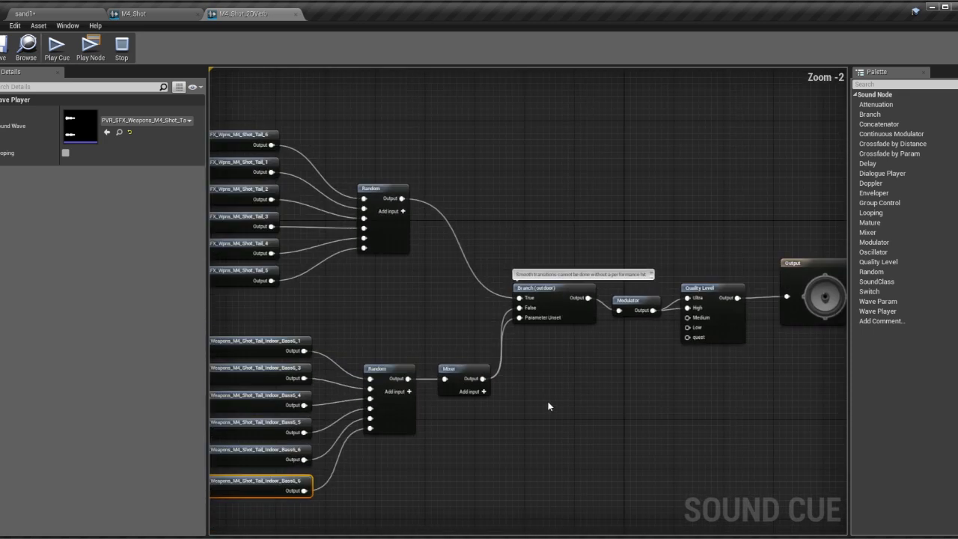
scroll(down, 3)
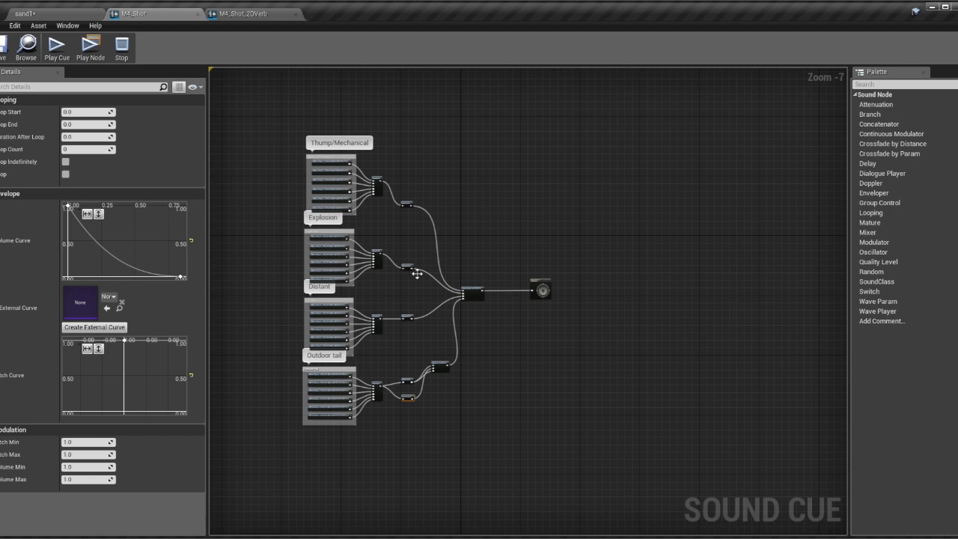
mouse_move(487, 257)
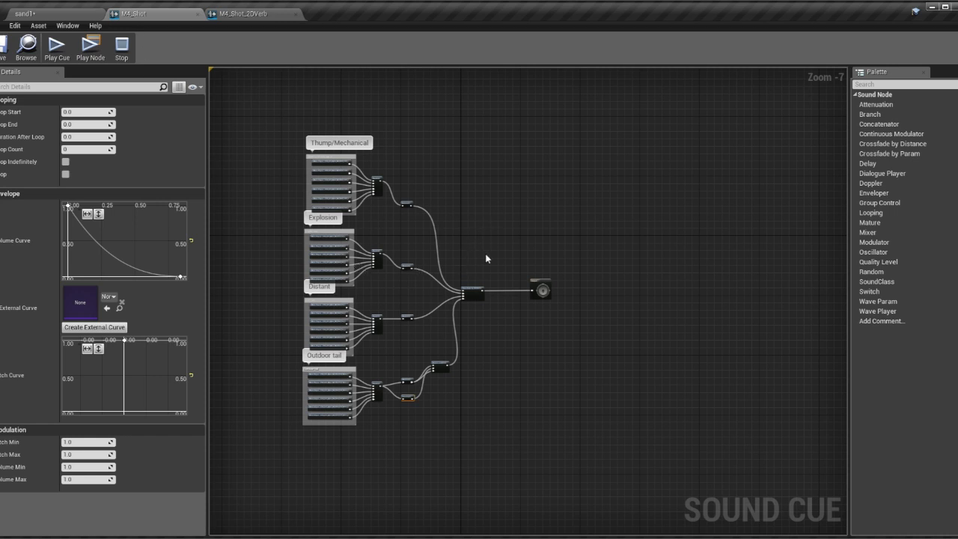